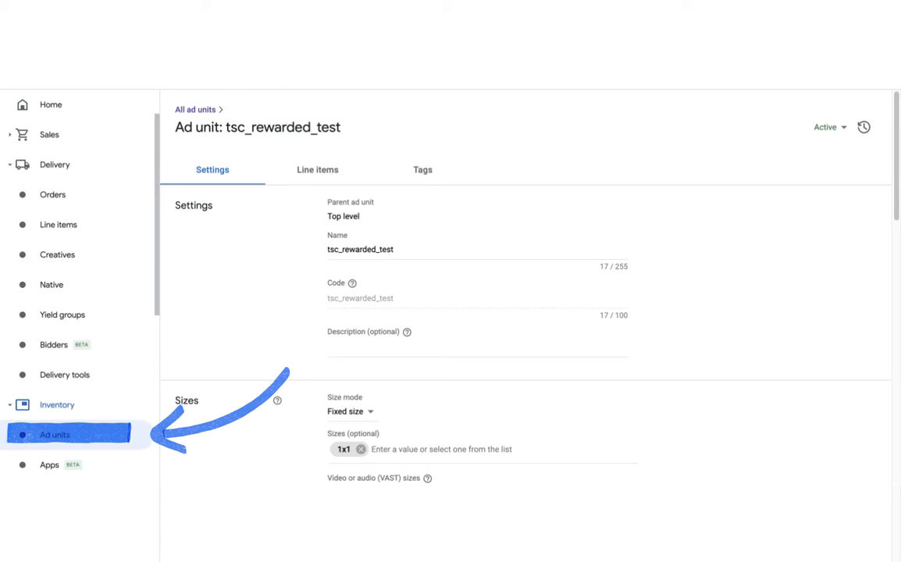
Bring up tag generation for the tsc_rewarded_test ad unit at the tag type choice.
click(422, 169)
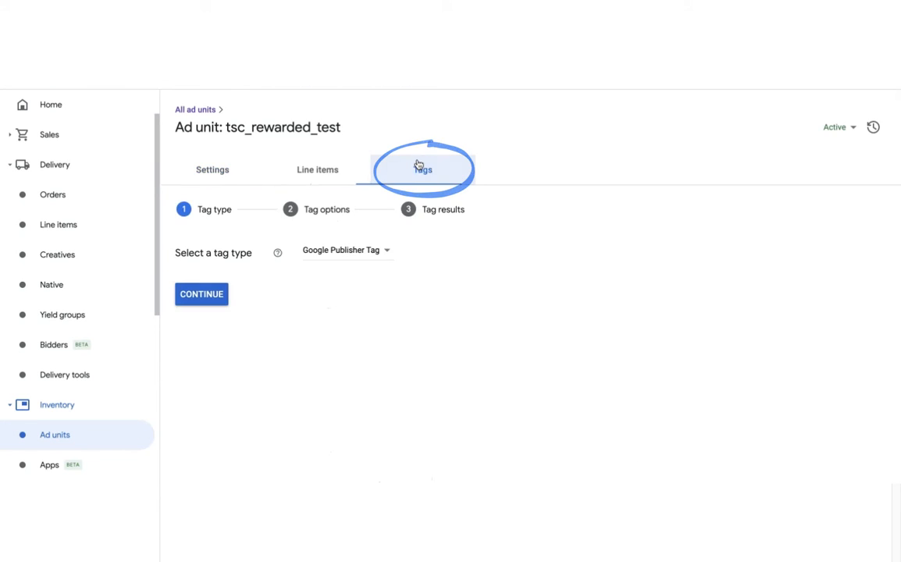
click(202, 293)
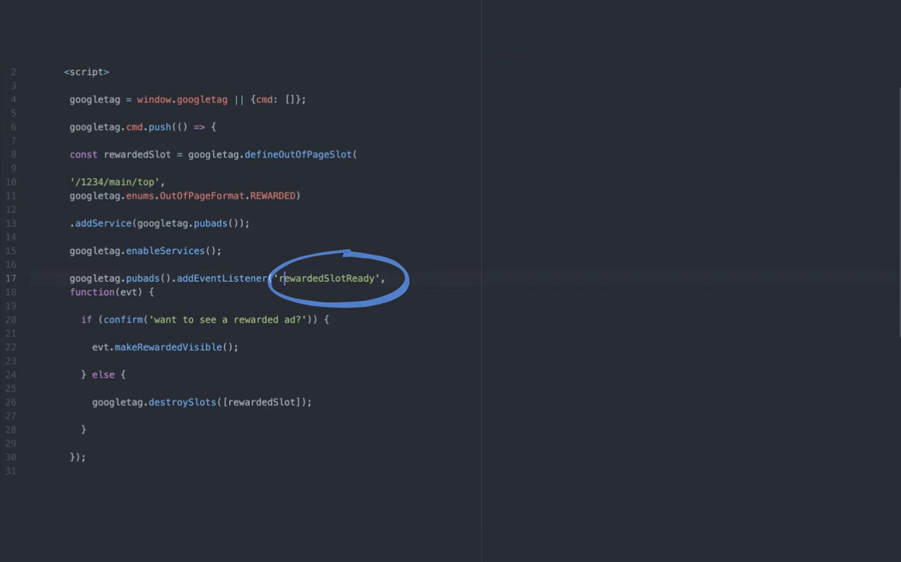
scroll(down, 3)
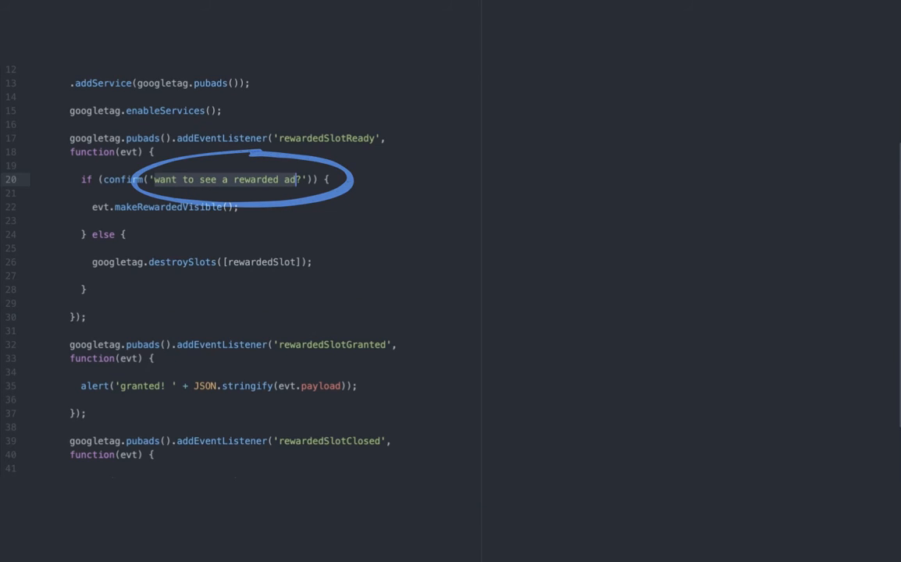
scroll(down, 3)
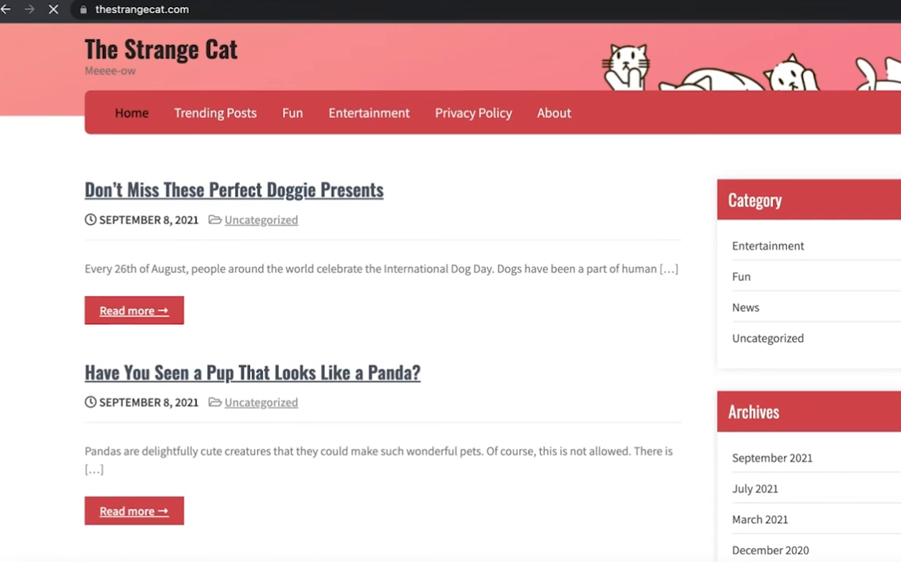
Inspect thestrangecat.com to show developer tools beside the test page.
right_click(570, 269)
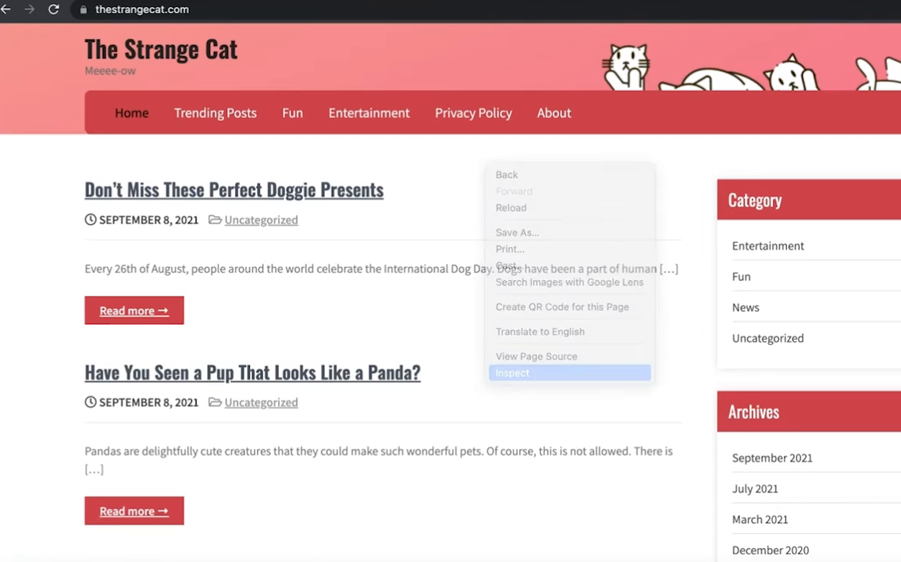
click(512, 372)
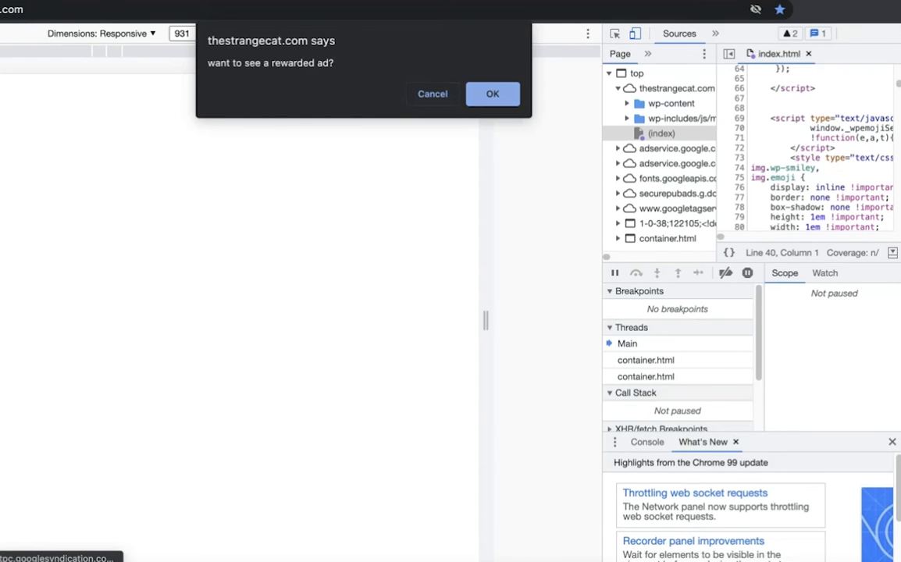
Accept the 'want to see a rewarded ad?' confirm, then acknowledge the 'granted!' and 'Closed by the user!' alerts.
click(494, 93)
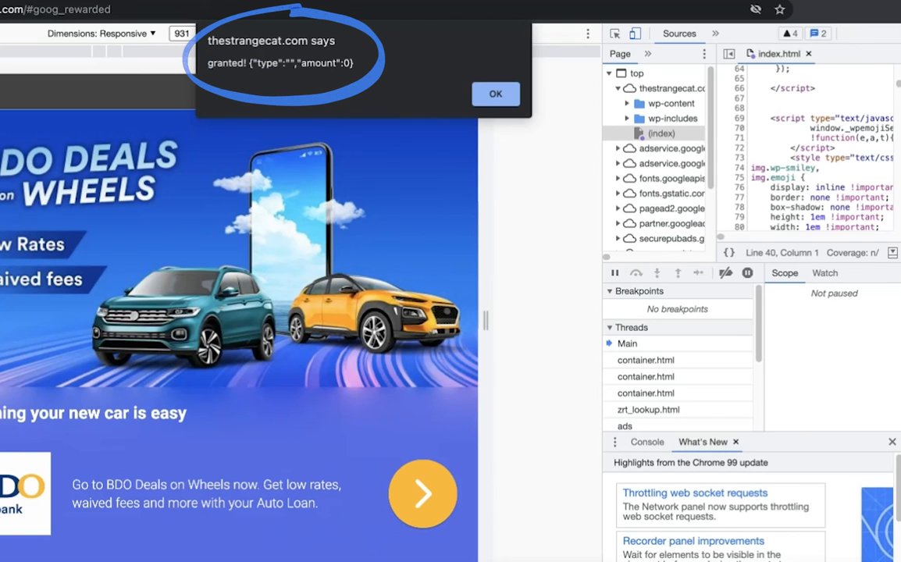
click(495, 94)
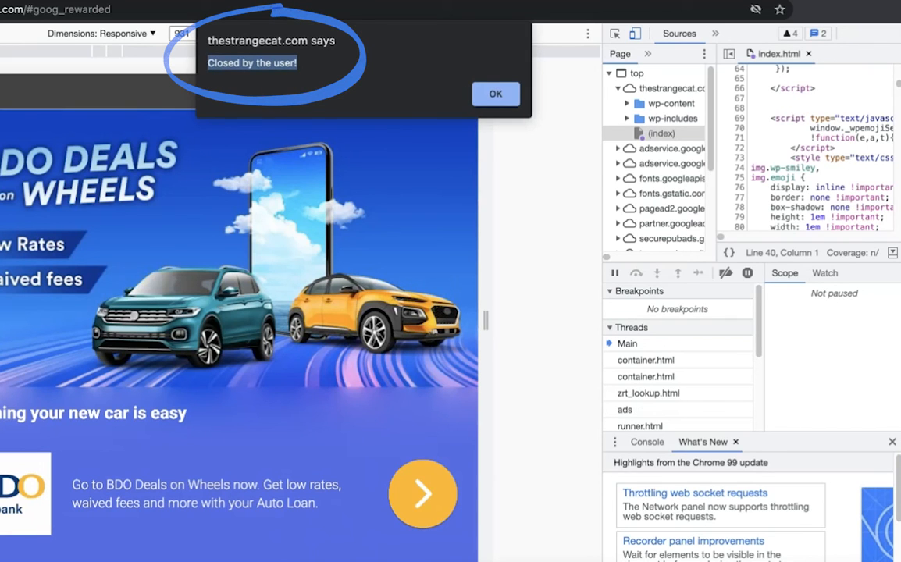
click(495, 94)
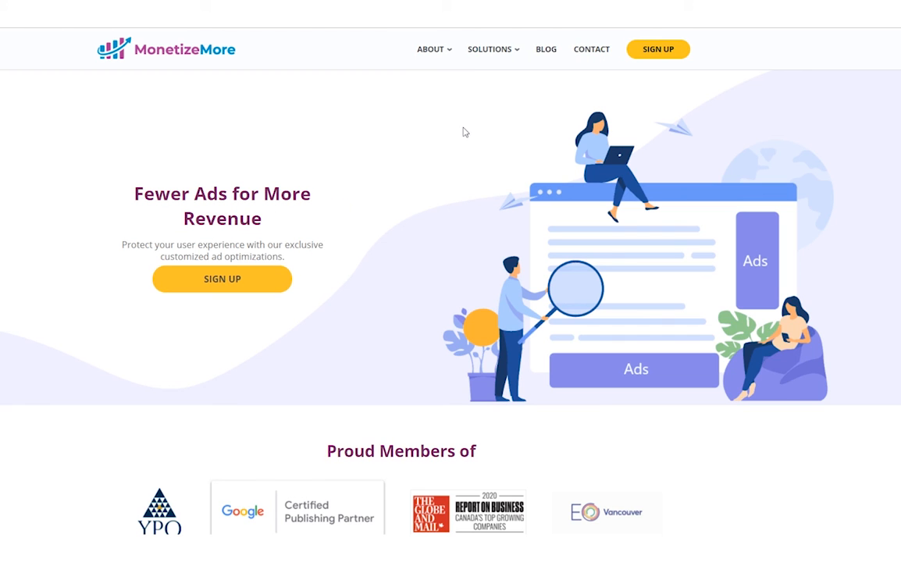
scroll(down, 3)
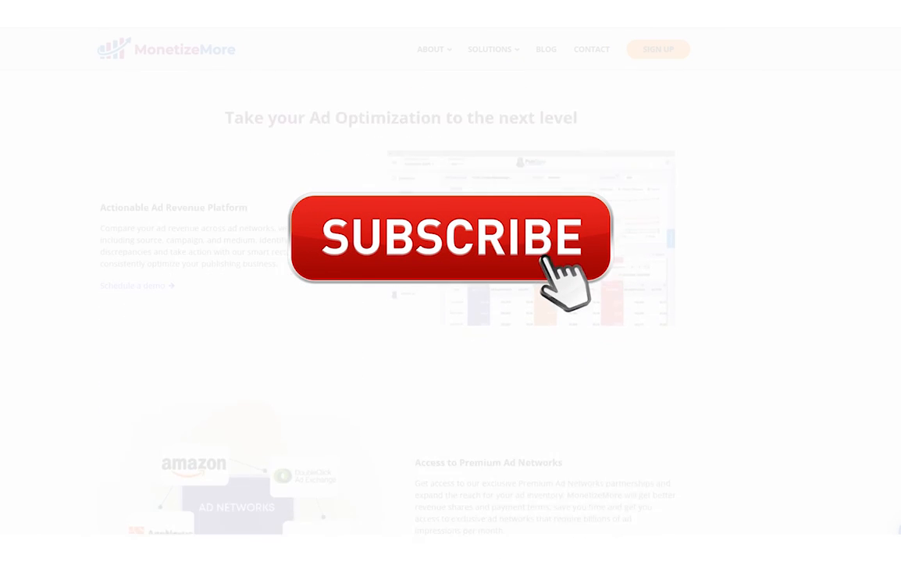
click(451, 238)
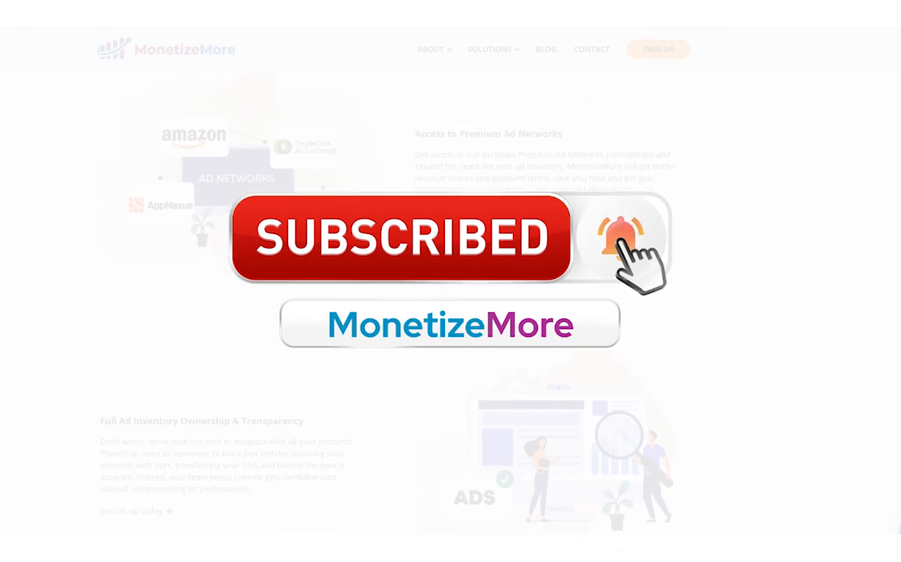